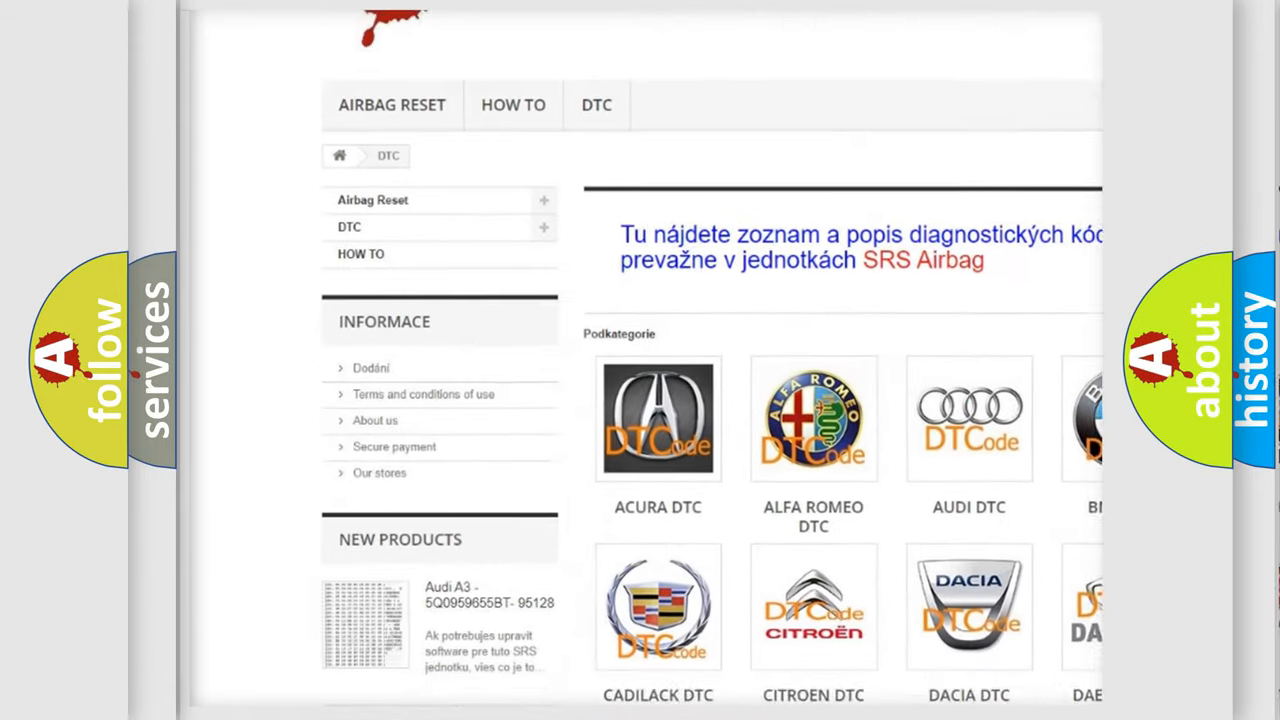
{"action": "scroll", "scroll_direction": "down", "scroll_amount": 3}
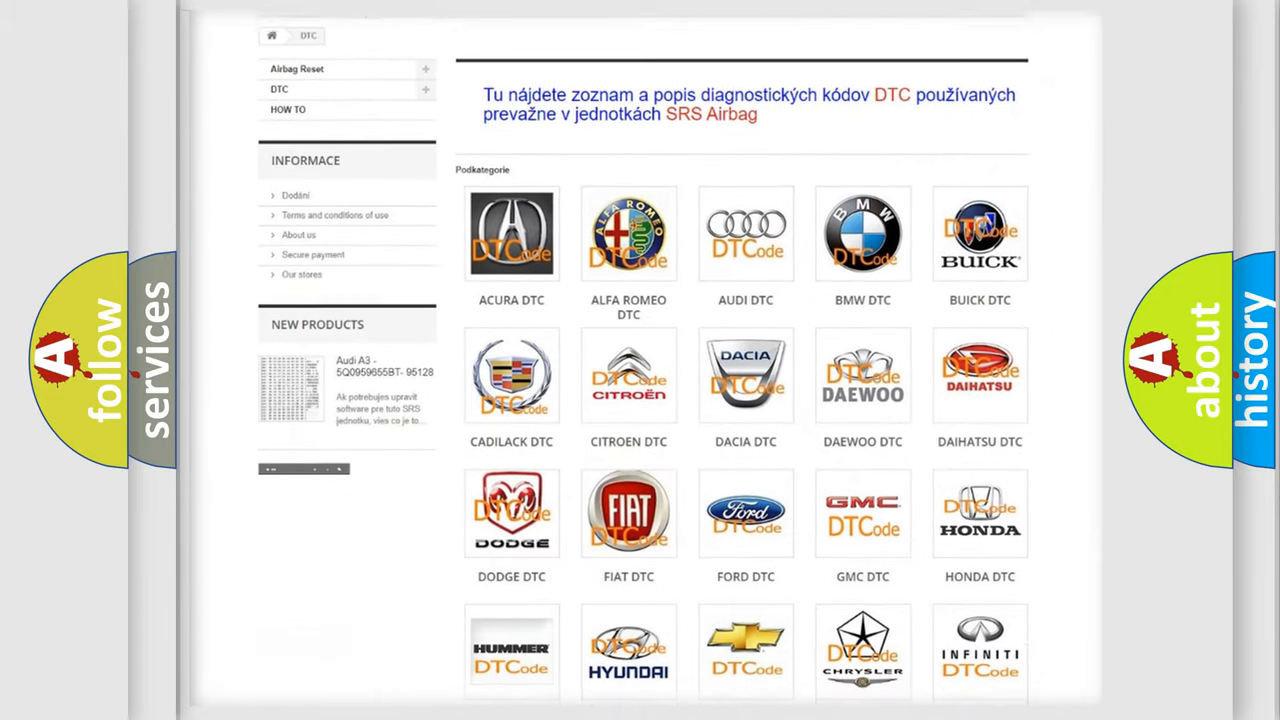
{"action": "scroll", "scroll_direction": "down", "scroll_amount": 3}
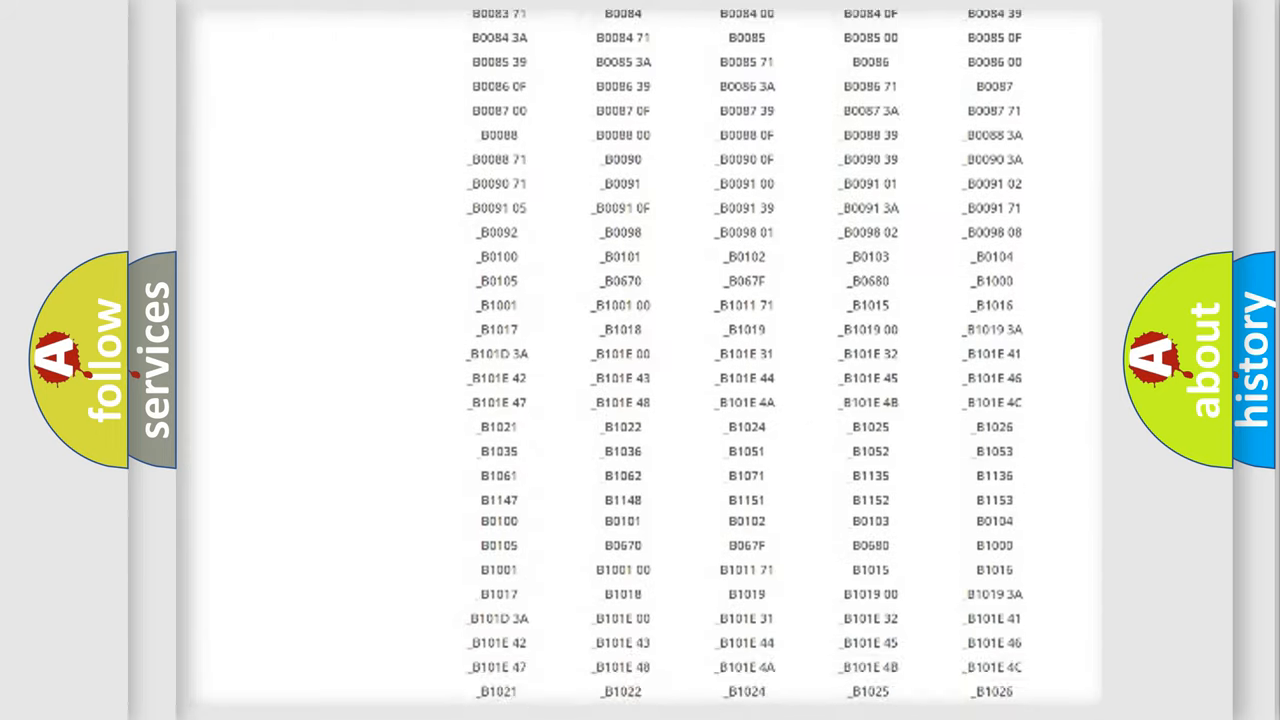
{"action": "scroll", "scroll_direction": "up", "scroll_amount": 3}
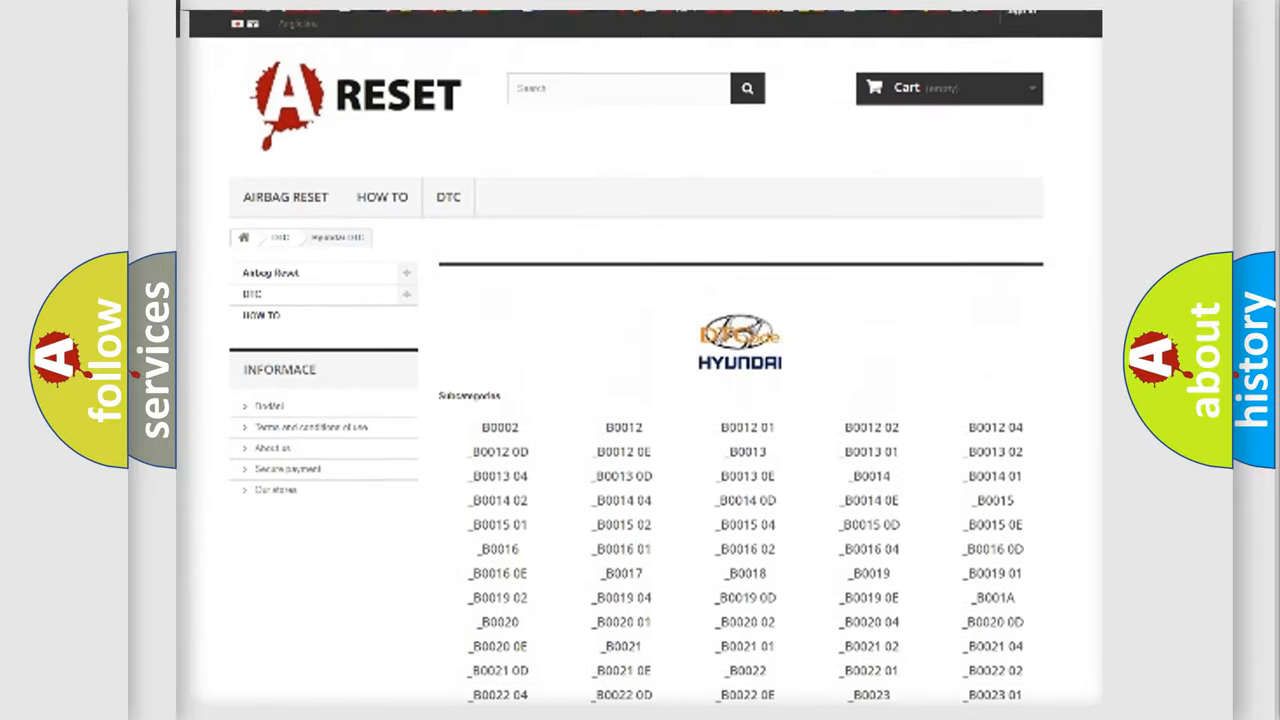
{"action": "scroll", "scroll_direction": "up", "scroll_amount": 3}
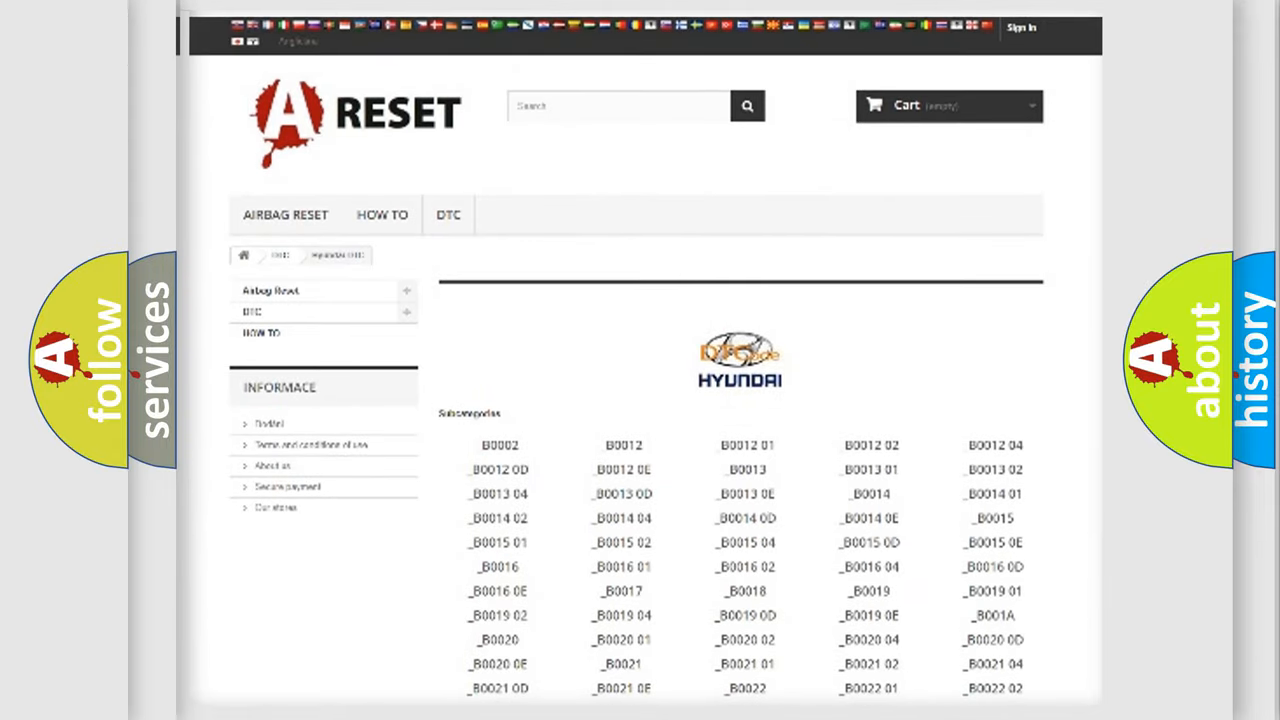